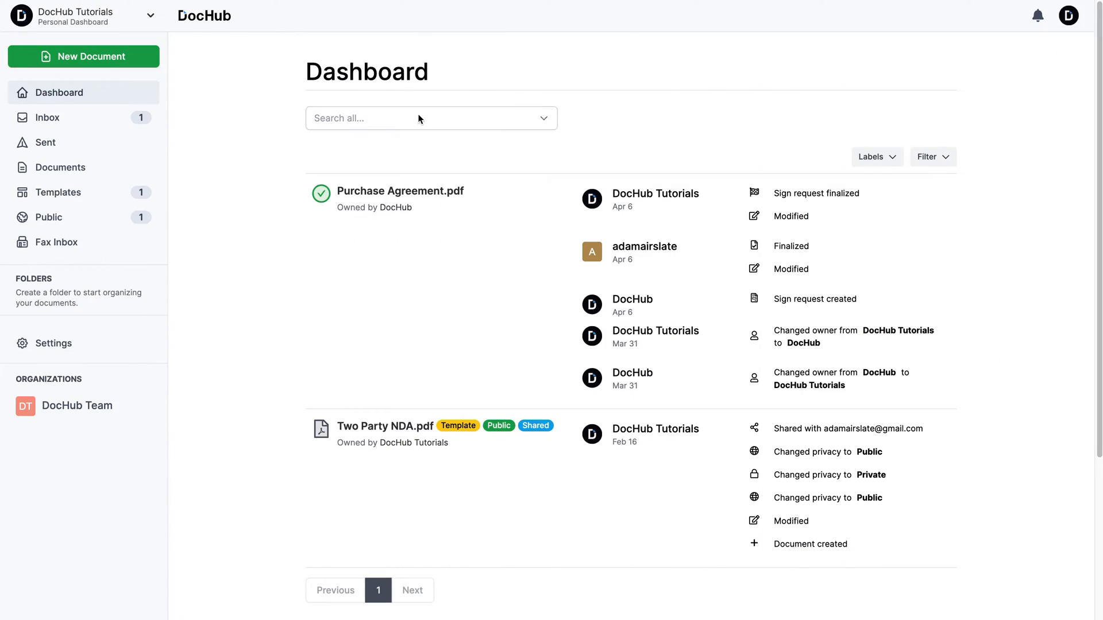
mouse_move(251, 63)
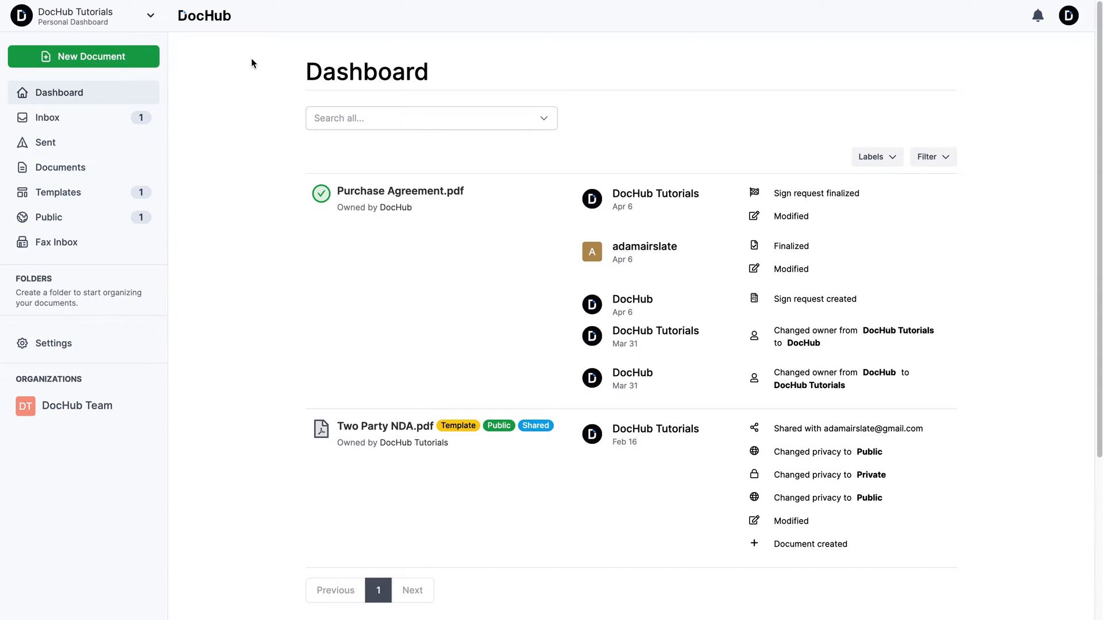
- Start a new document via Upload, preview the Google Drive import picker, then dismiss it
left_click(91, 56)
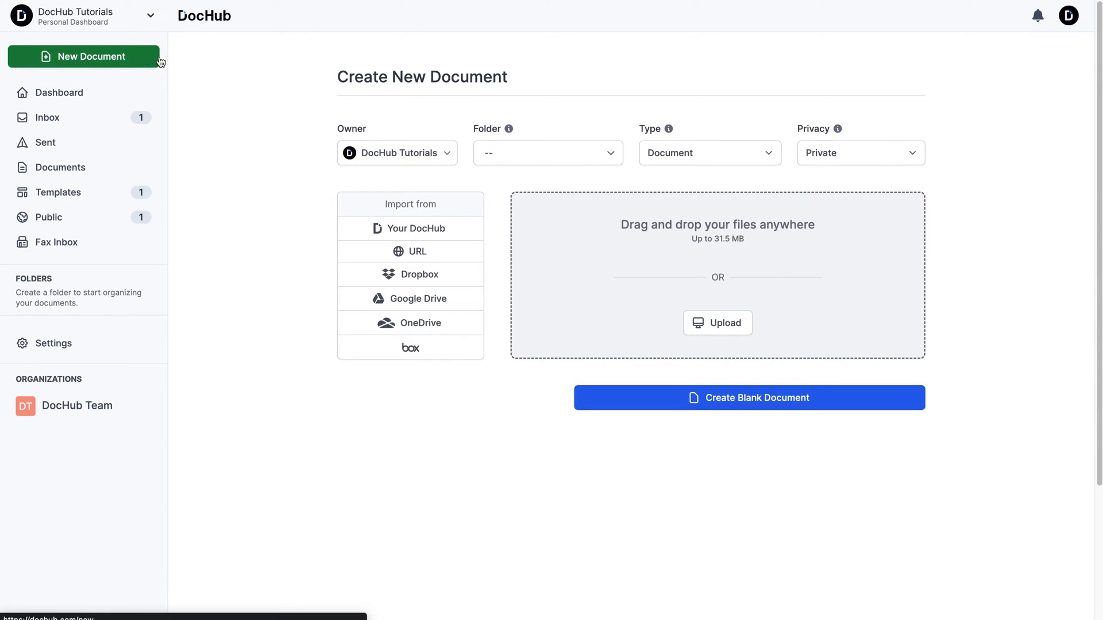
mouse_move(716, 322)
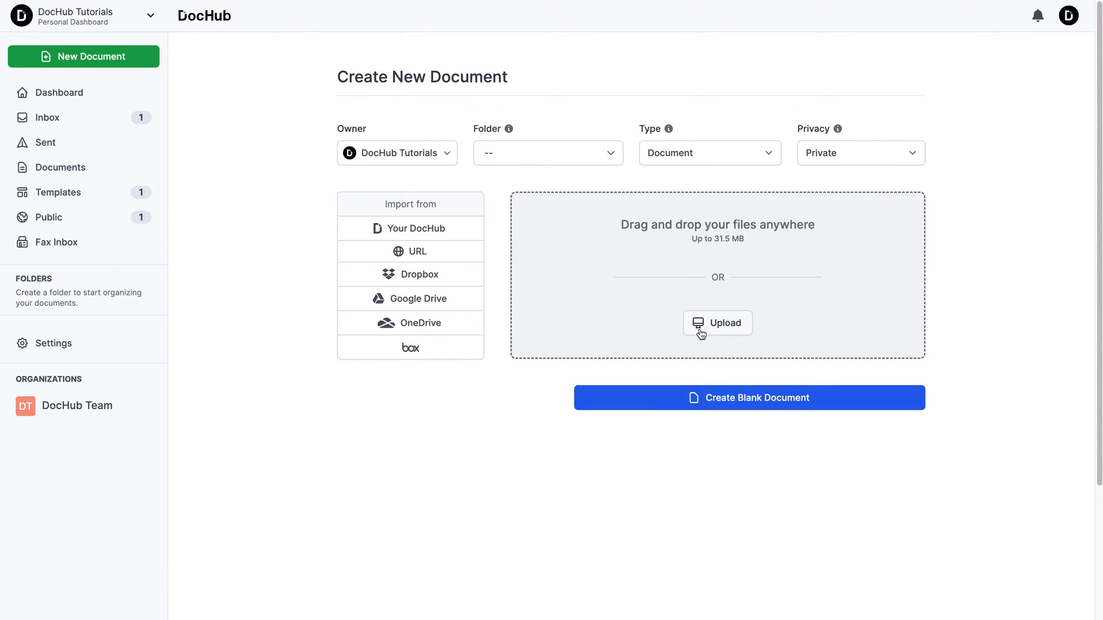
left_click(717, 323)
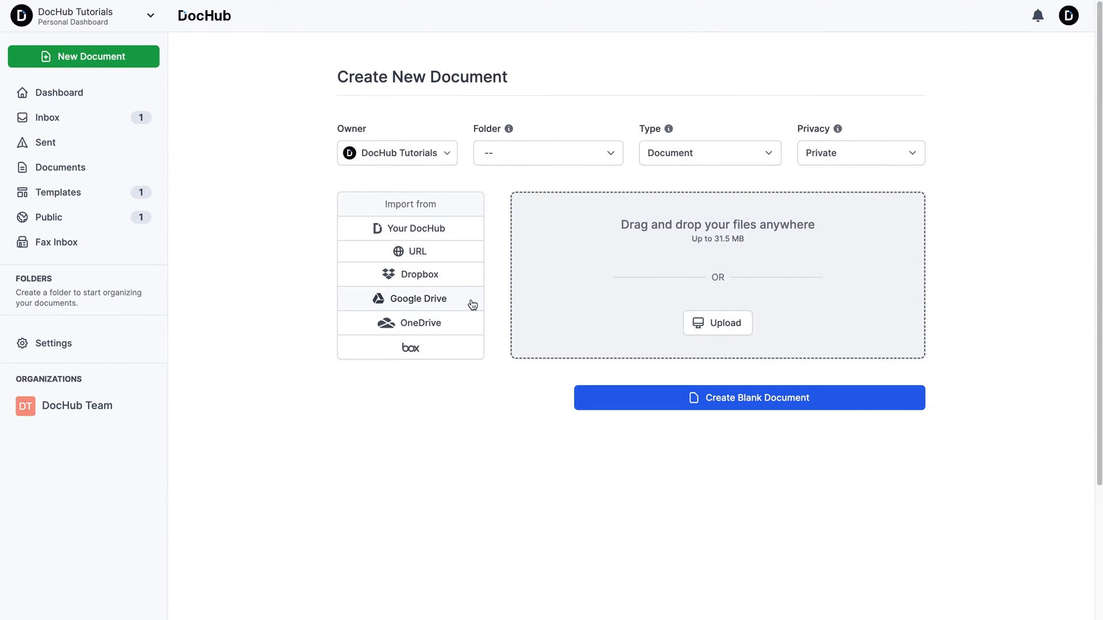
mouse_move(464, 336)
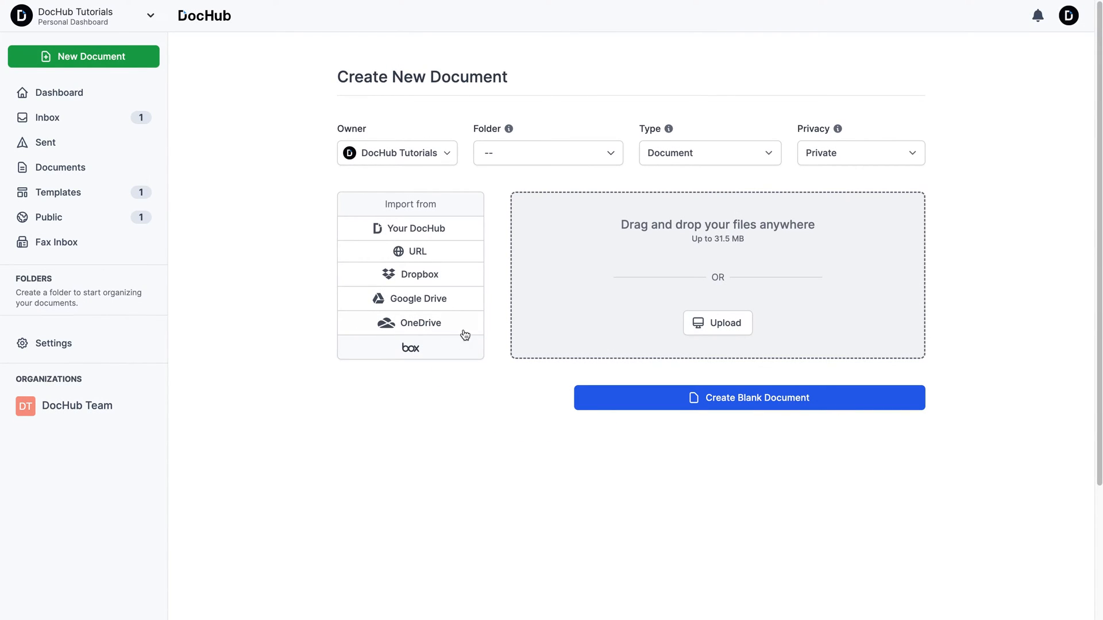
mouse_move(473, 282)
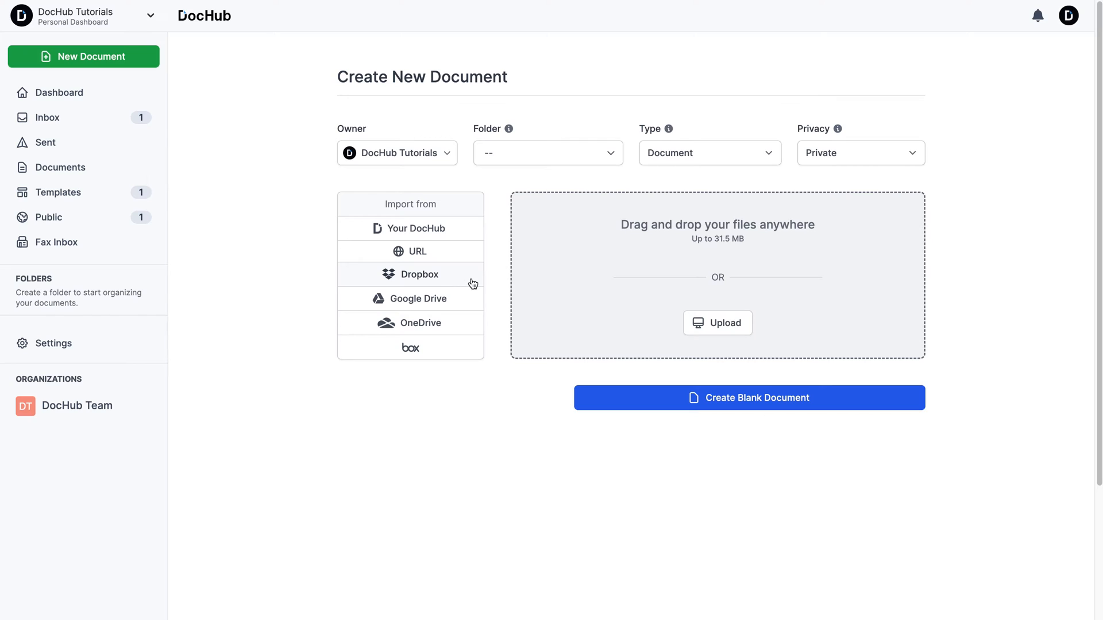
mouse_move(494, 285)
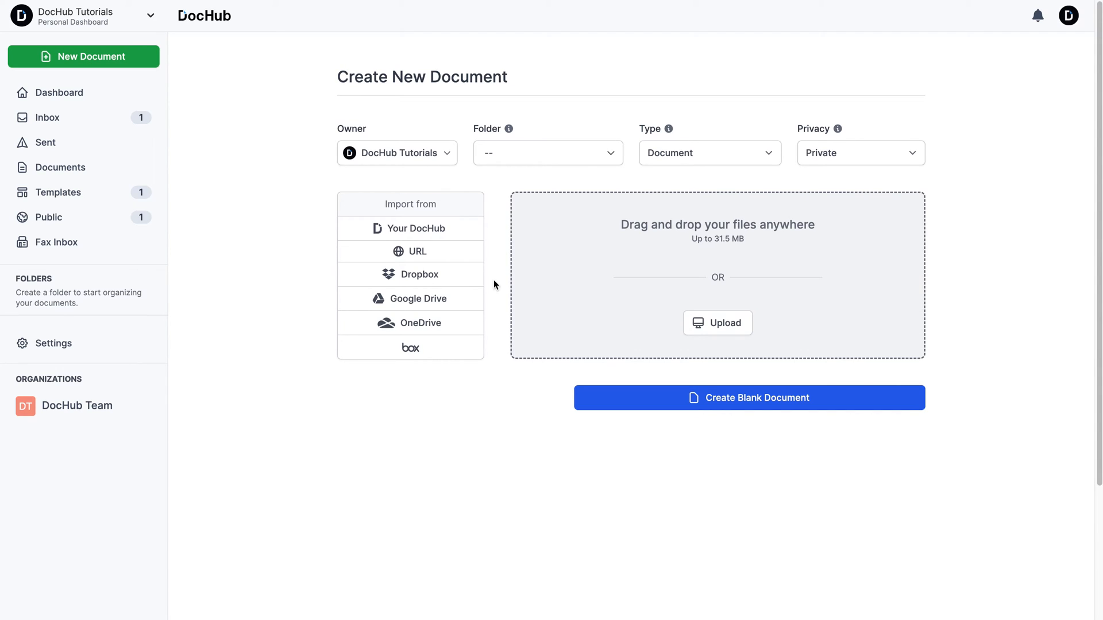
left_click(748, 397)
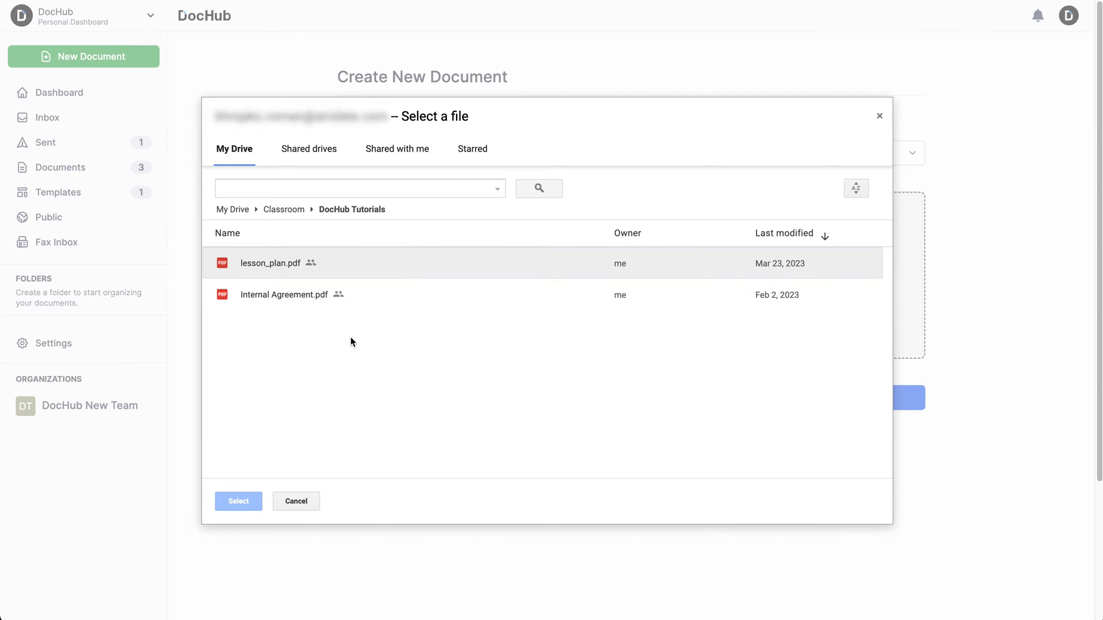
left_click(285, 294)
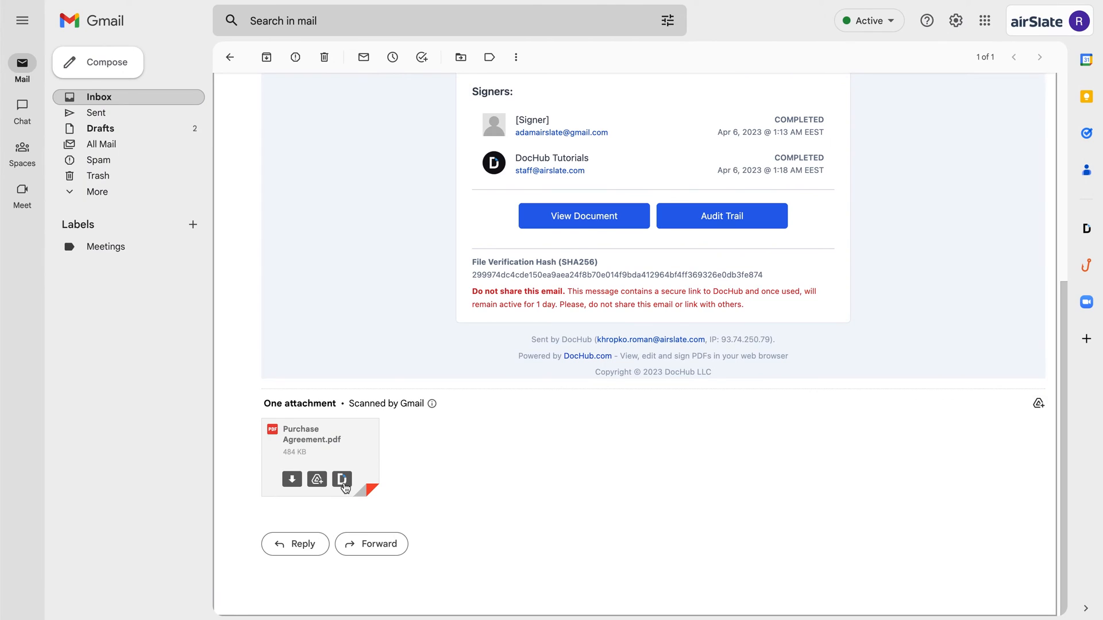
- Send the Purchase Agreement.pdf Gmail attachment to DocHub and close the finished import window
left_click(342, 479)
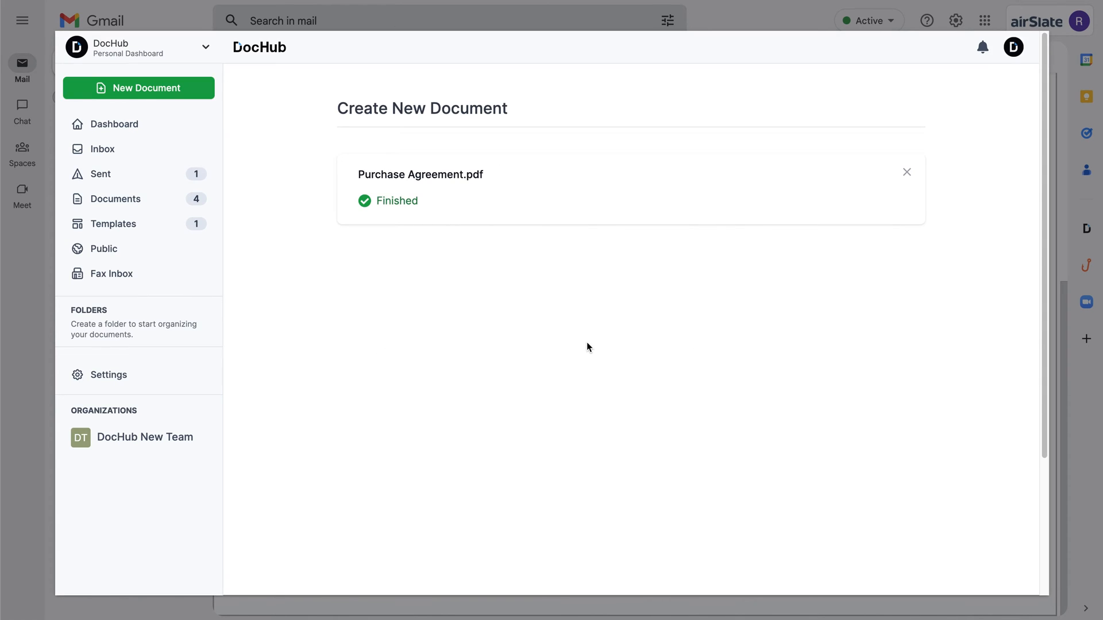
left_click(419, 175)
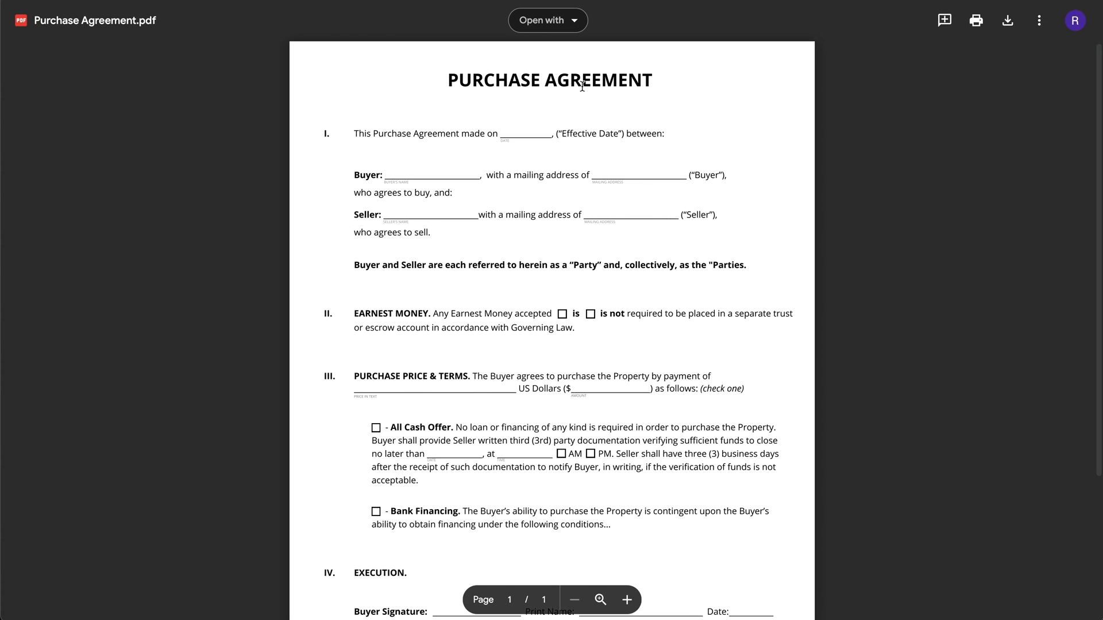
- Open Purchase Agreement.pdf with DocHub - PDF Sign and Edit from the viewer
left_click(548, 20)
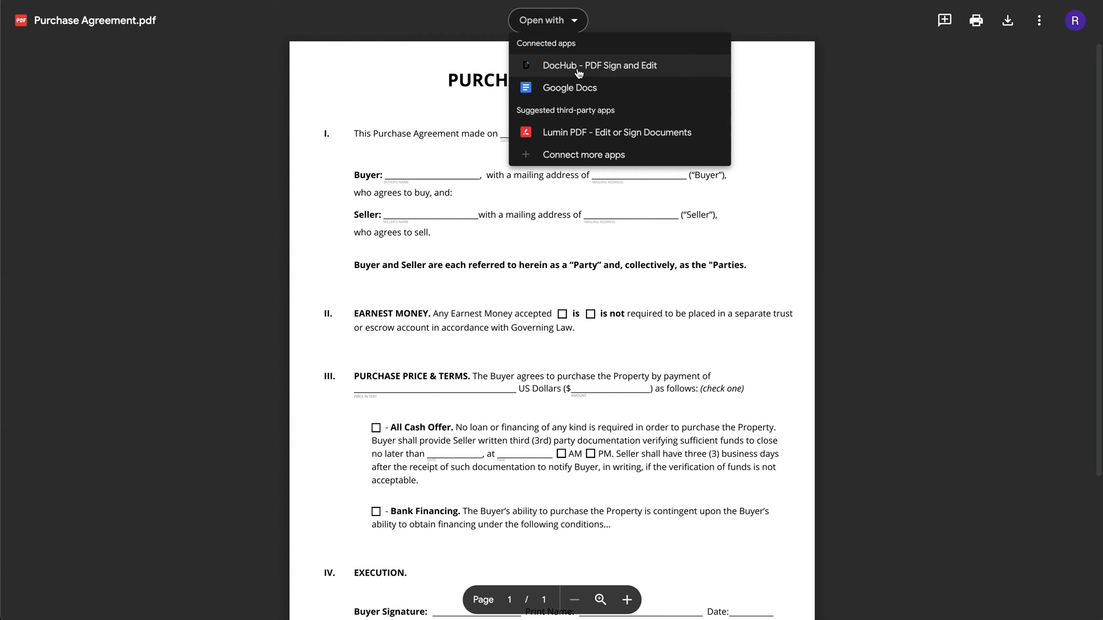
left_click(599, 65)
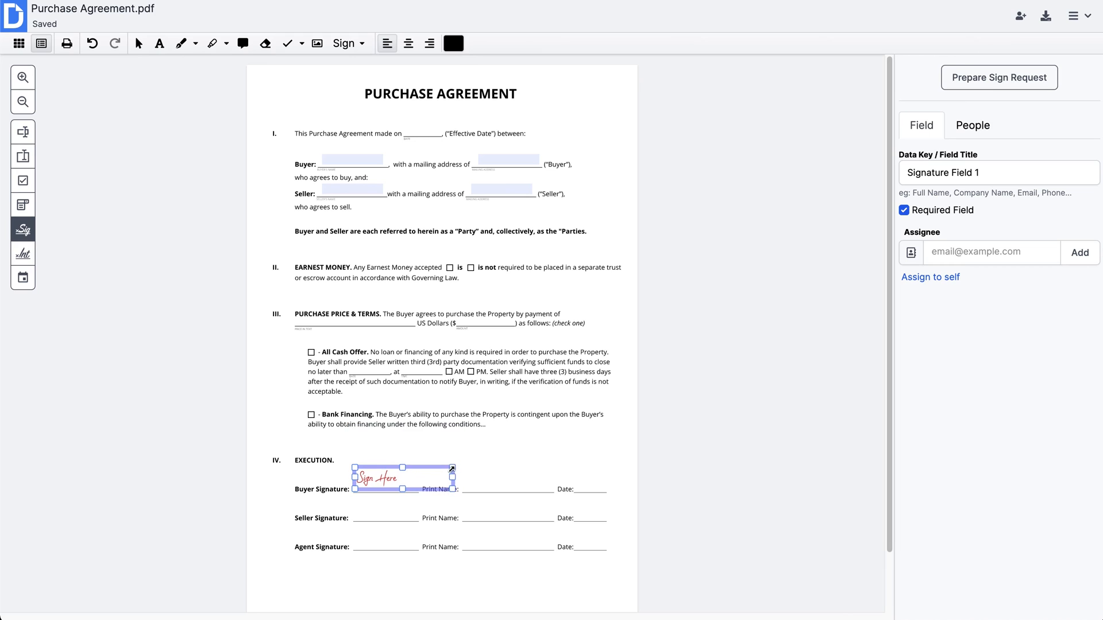